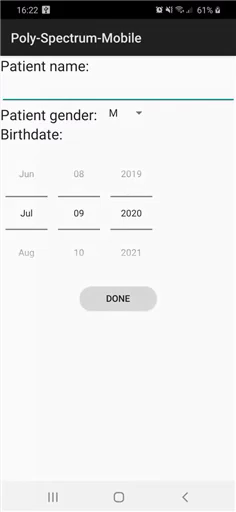
pyautogui.write('webinar')
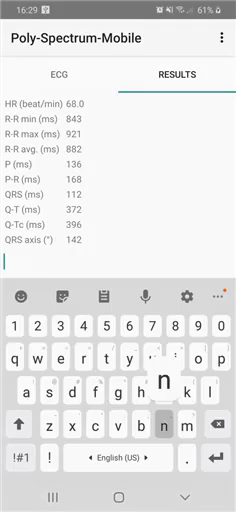
pyautogui.write('normal ECG')
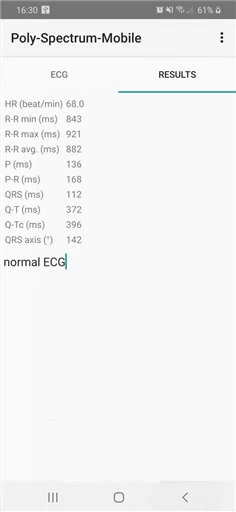